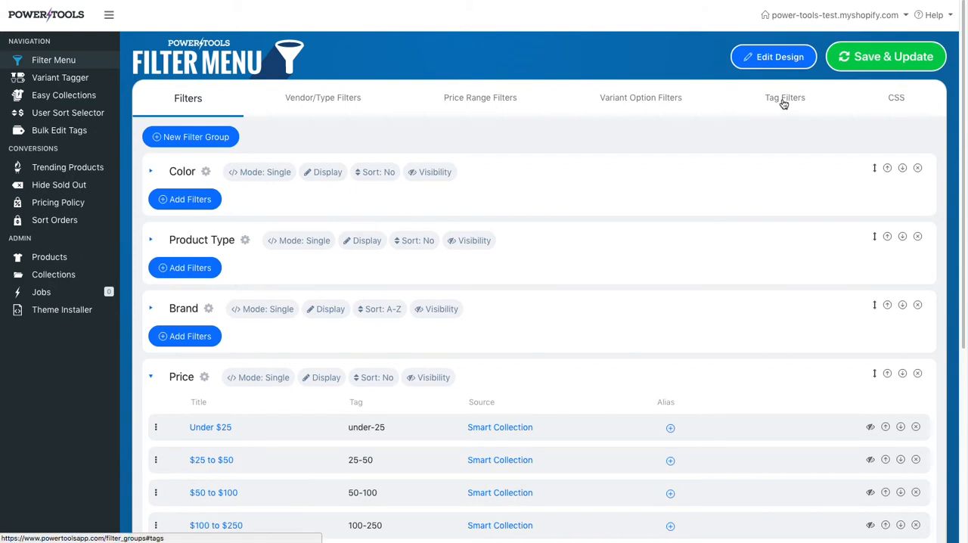
Add 'Style_' as a tag prefix under Tag Filters.
left_click(789, 98)
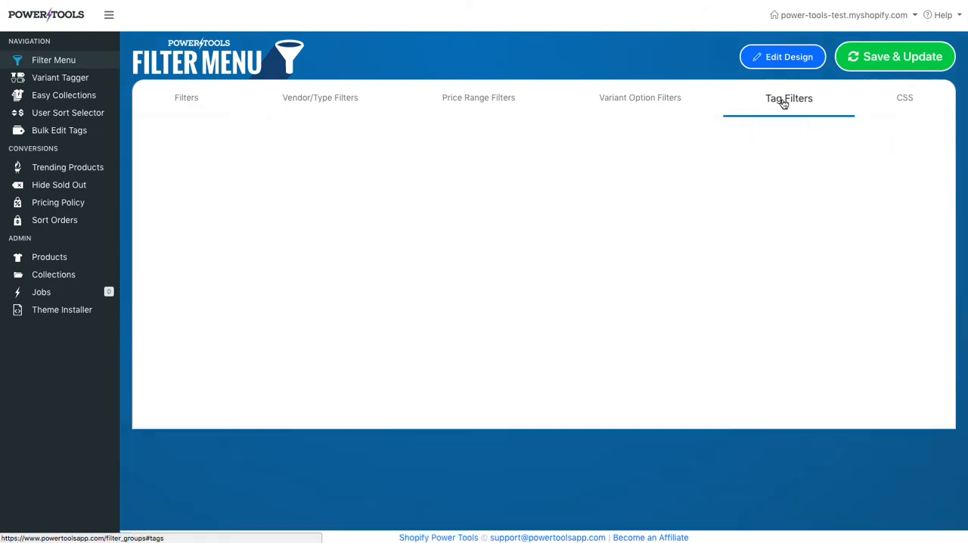
left_click(789, 97)
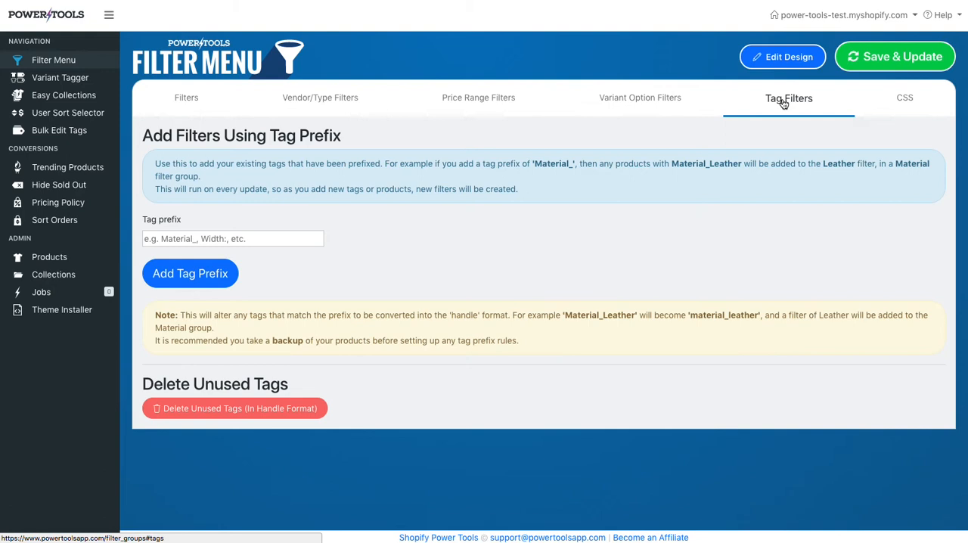
left_click(232, 238)
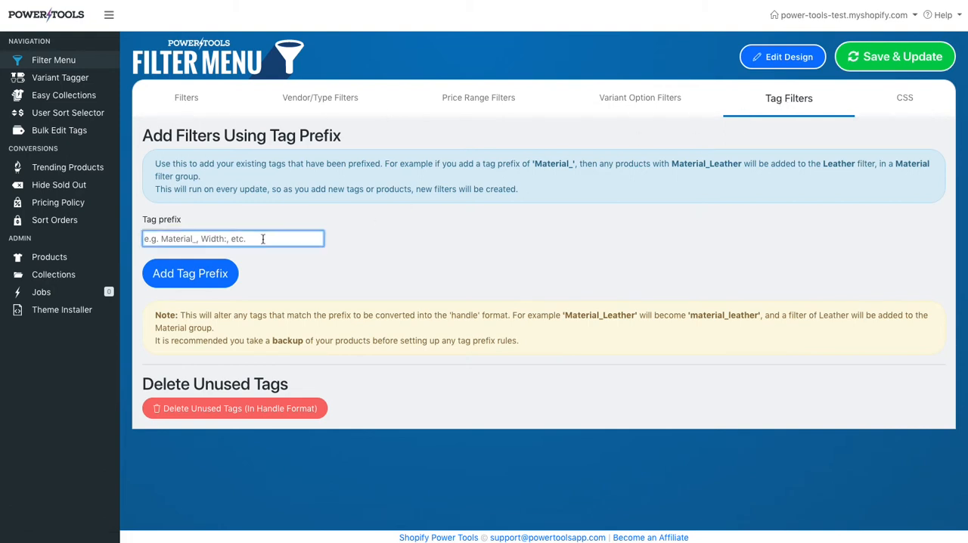
type("Style_")
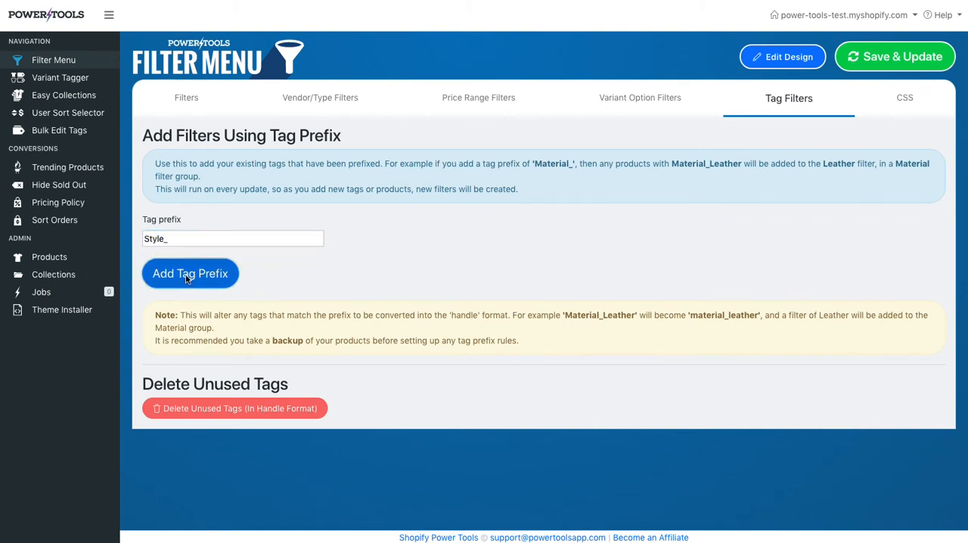
left_click(186, 96)
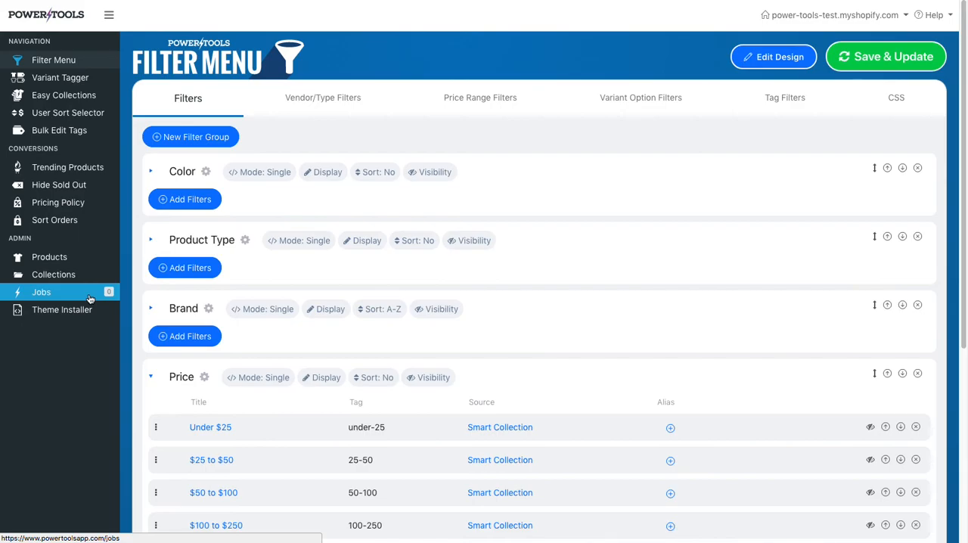
Go to the Jobs page to check background job progress.
left_click(42, 292)
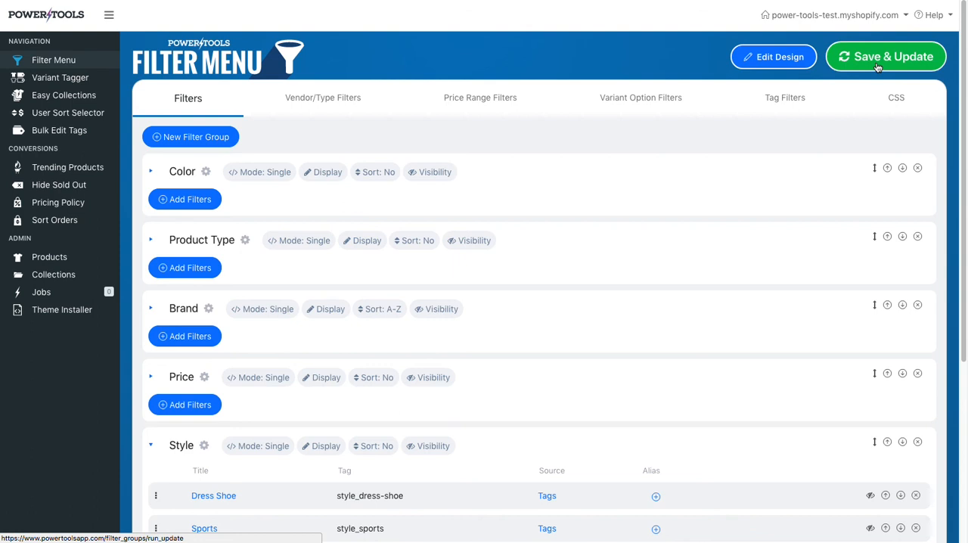
Save the Filter Menu containing the Style group and submit an update job.
left_click(885, 56)
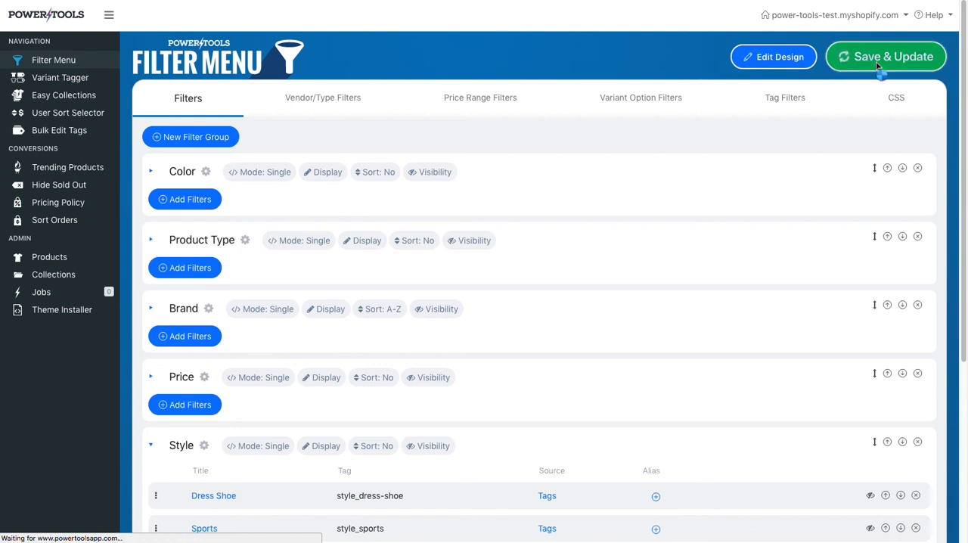
left_click(885, 56)
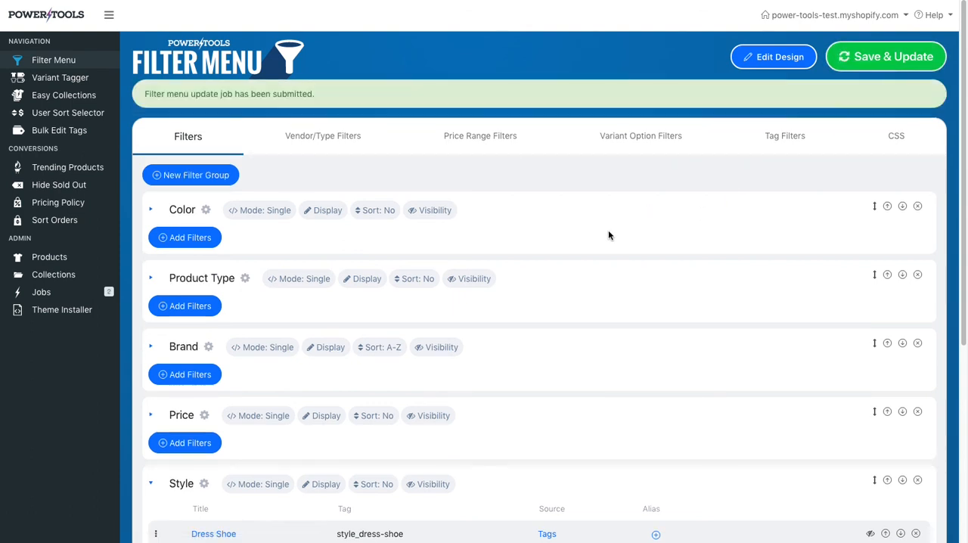